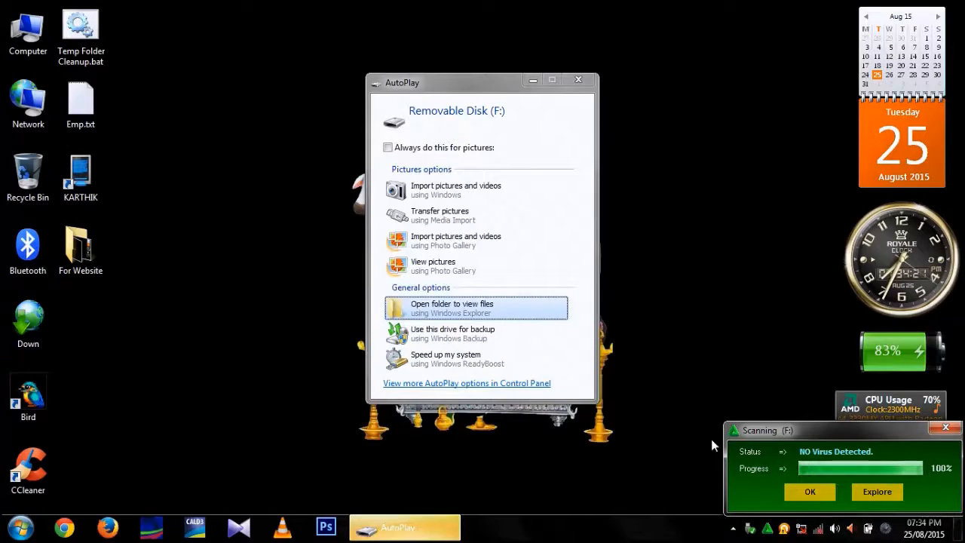
- Dismiss the scan notice, view removable disk F: (FAT32, 7.24 GB), then close Explorer
click(809, 491)
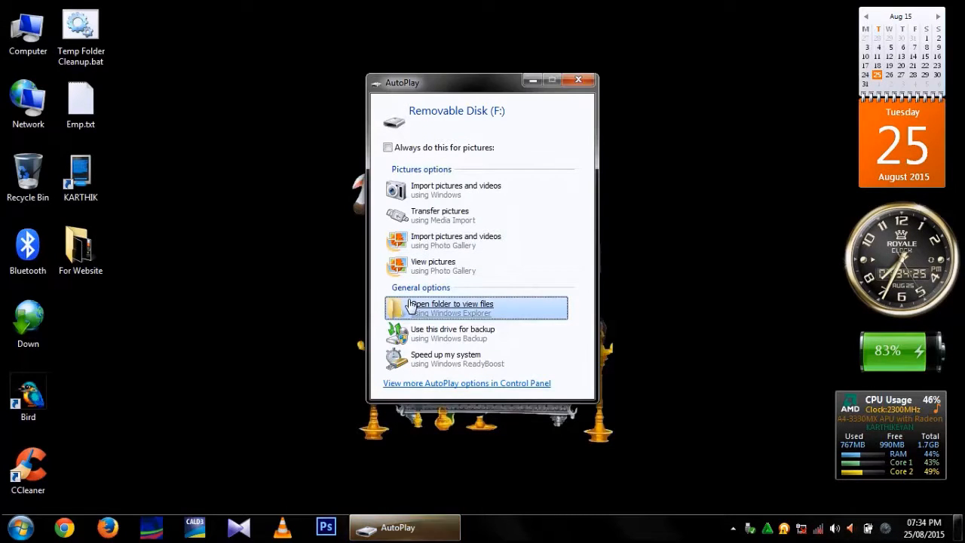
click(450, 309)
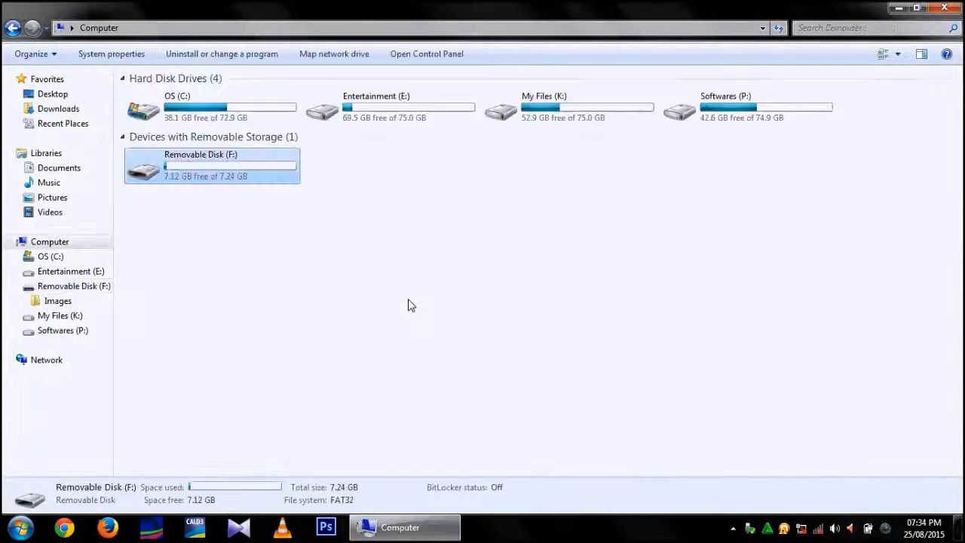
click(918, 7)
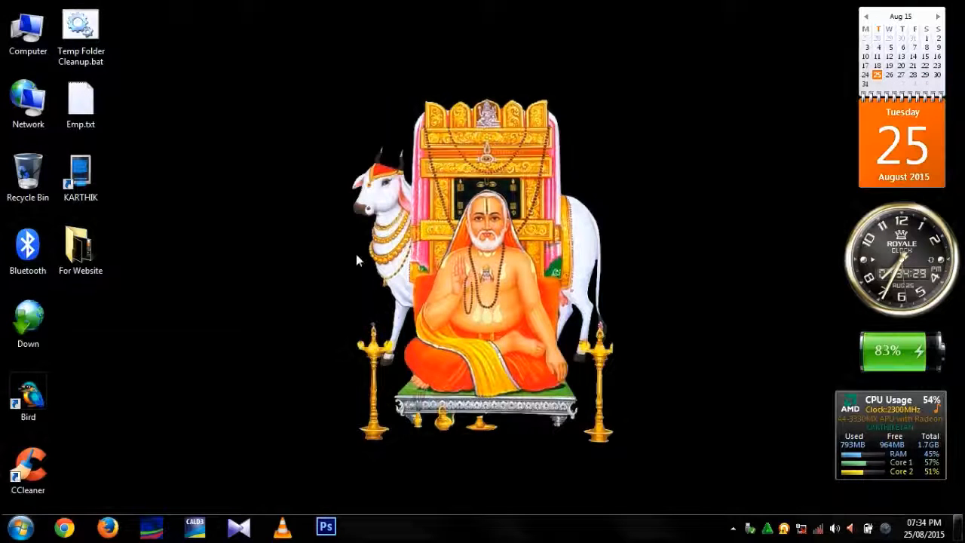
- Search the Start menu for cmd and launch it as administrator
click(19, 526)
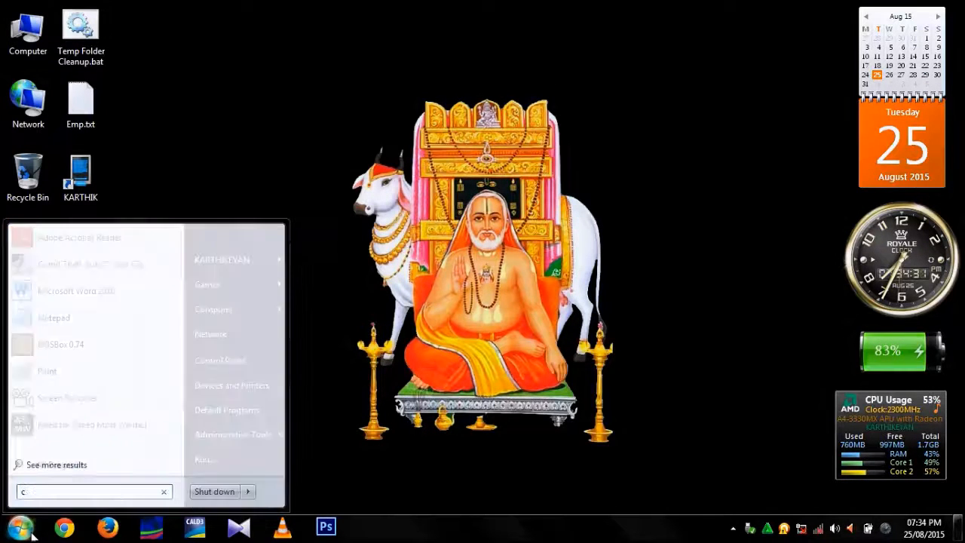
text(md)
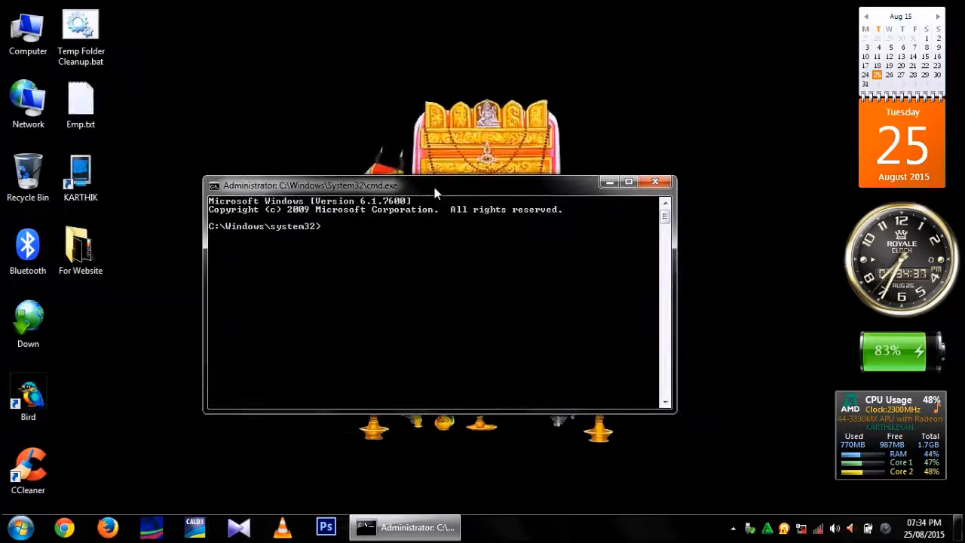
- Run diskpart, list disks, and select the 7440 MB Disk 1
text(diskpart)
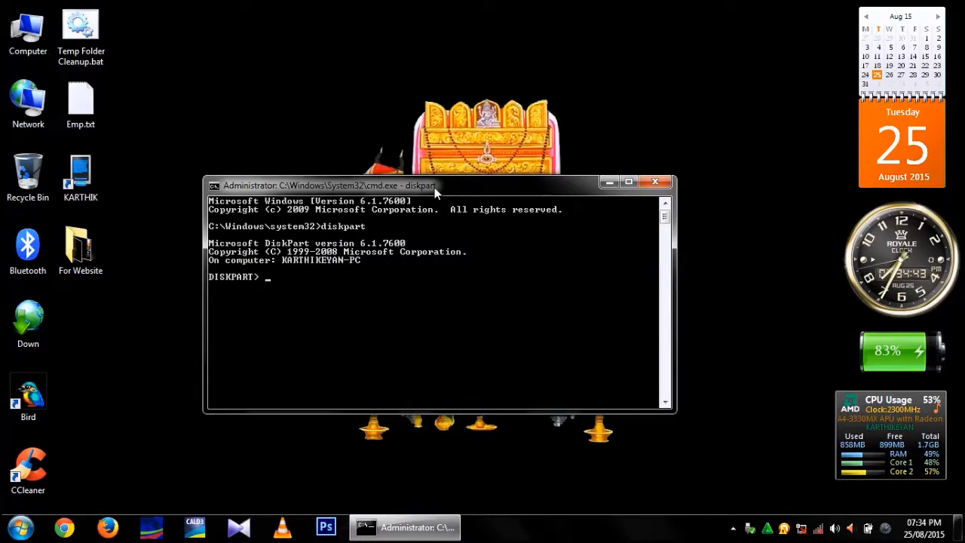
text(list disk)
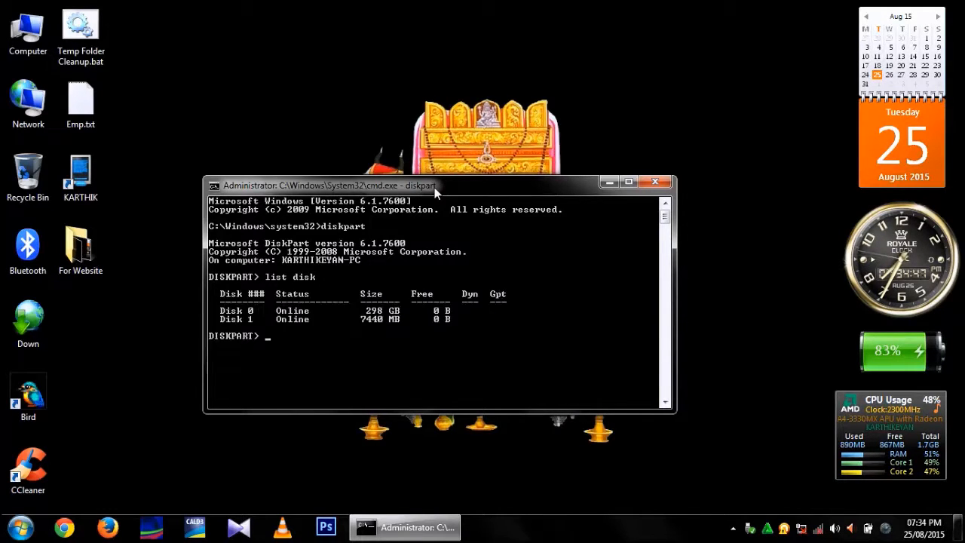
text(select)
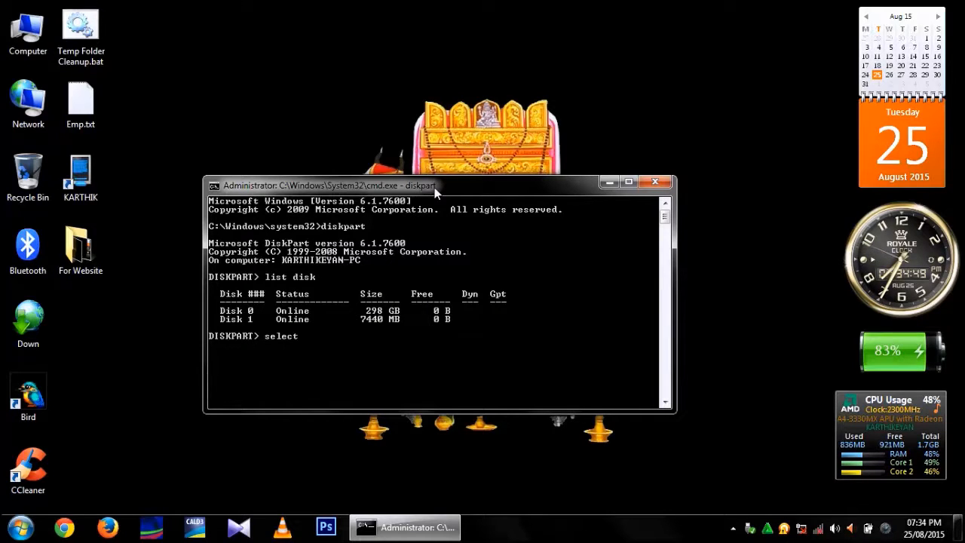
text(disk 1)
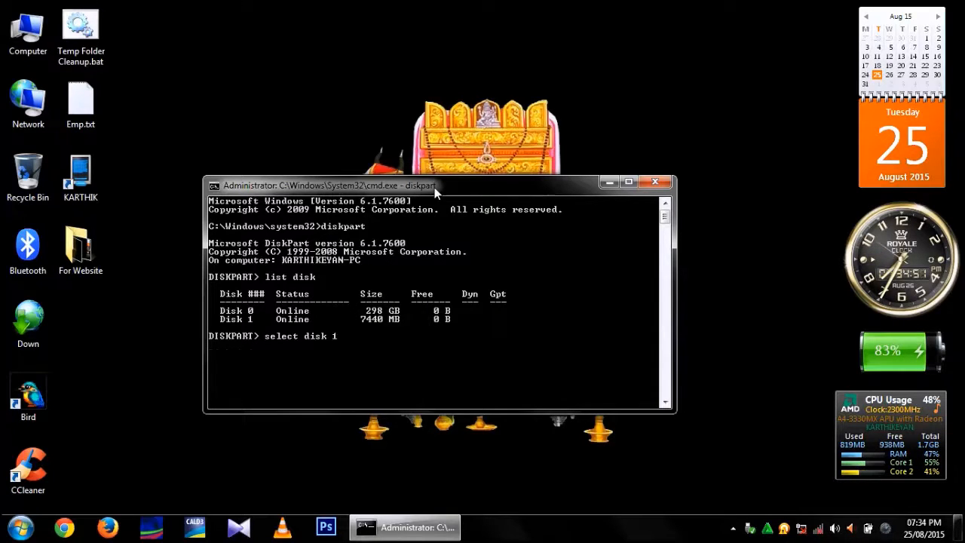
key(Return)
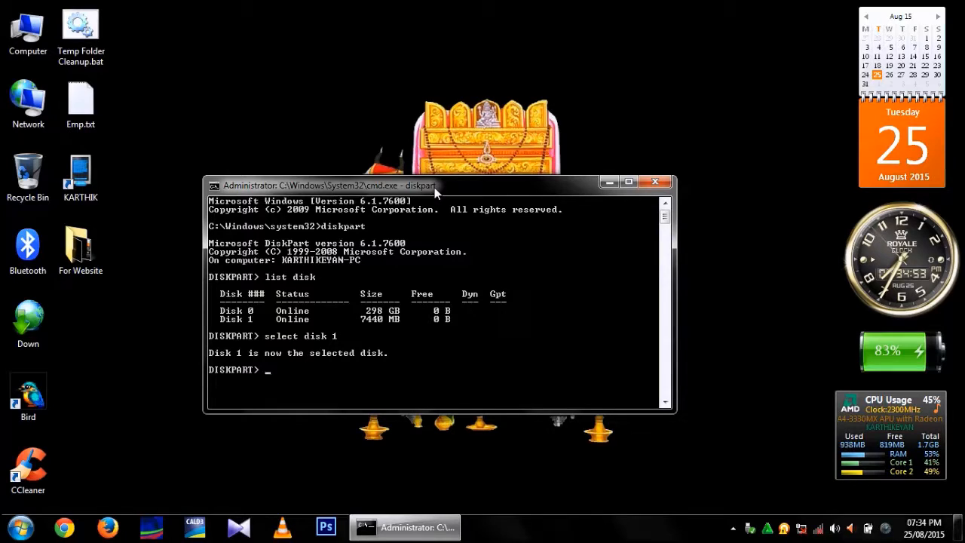
- Run clean on Disk 1, then create partition primary
text(clean)
text(cre)
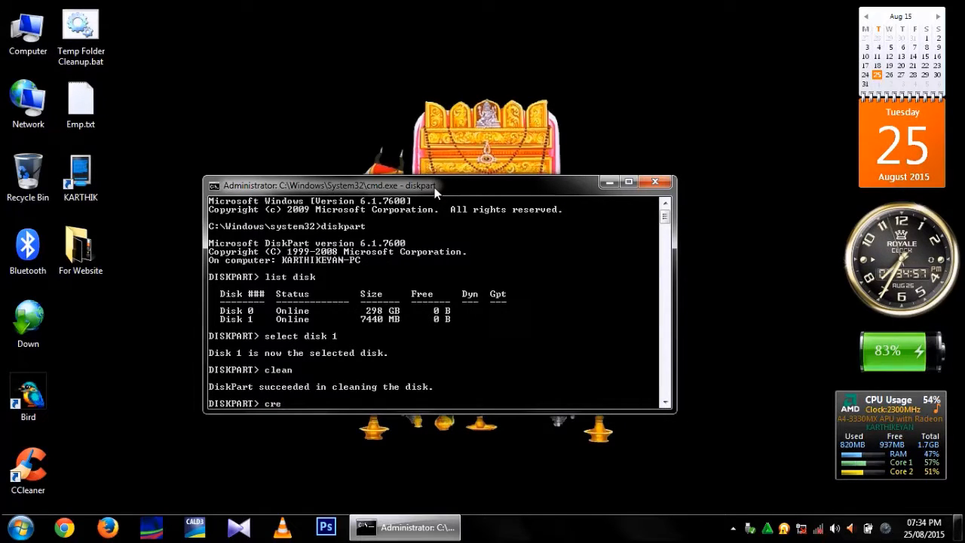
text(ate P)
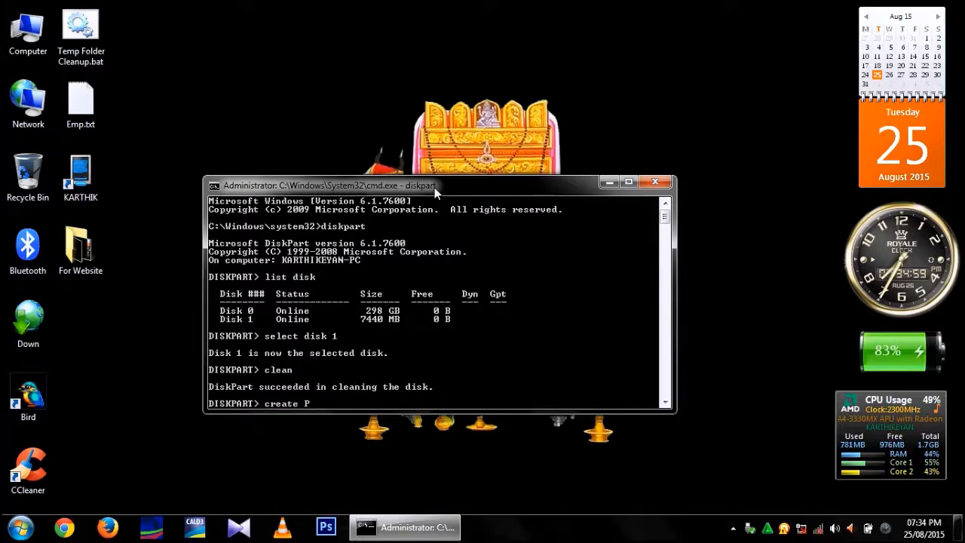
text(artitio)
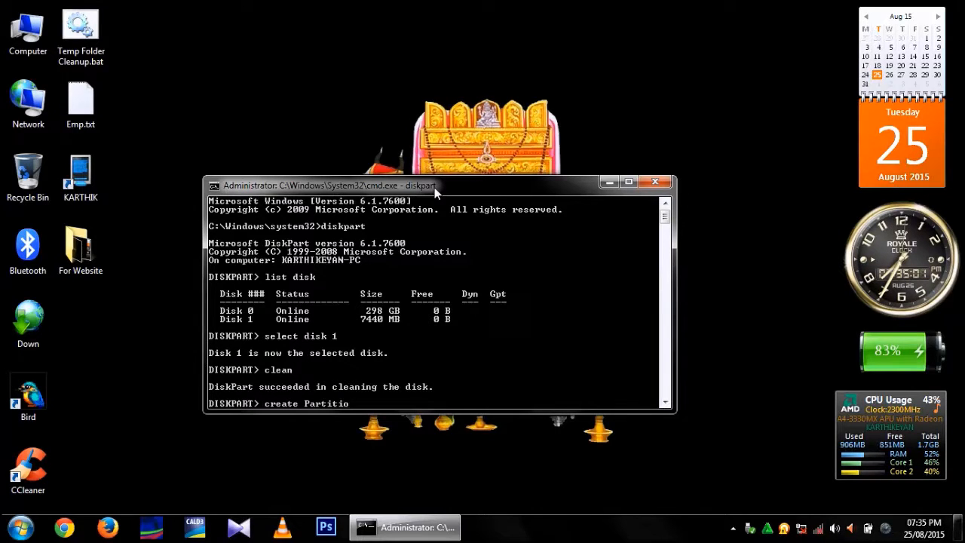
text(Prim)
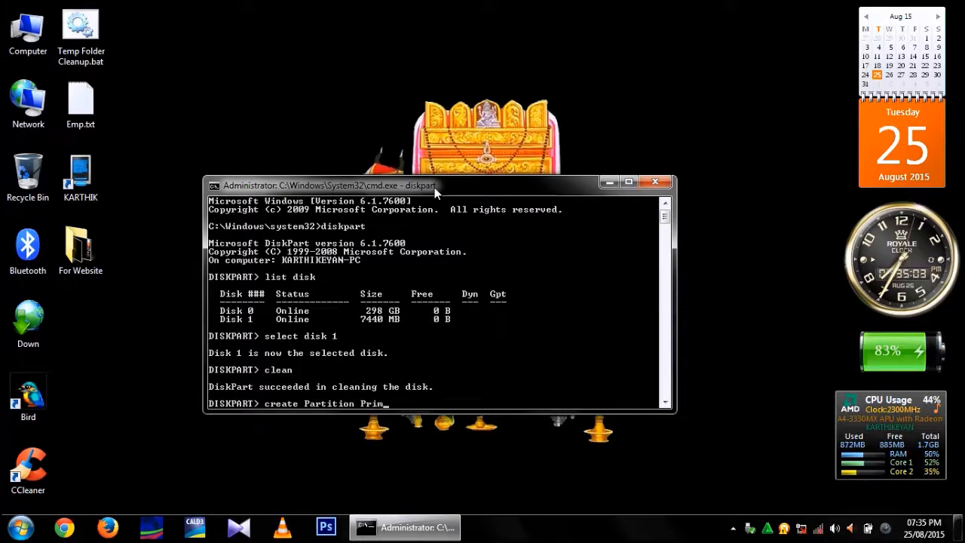
key(Return)
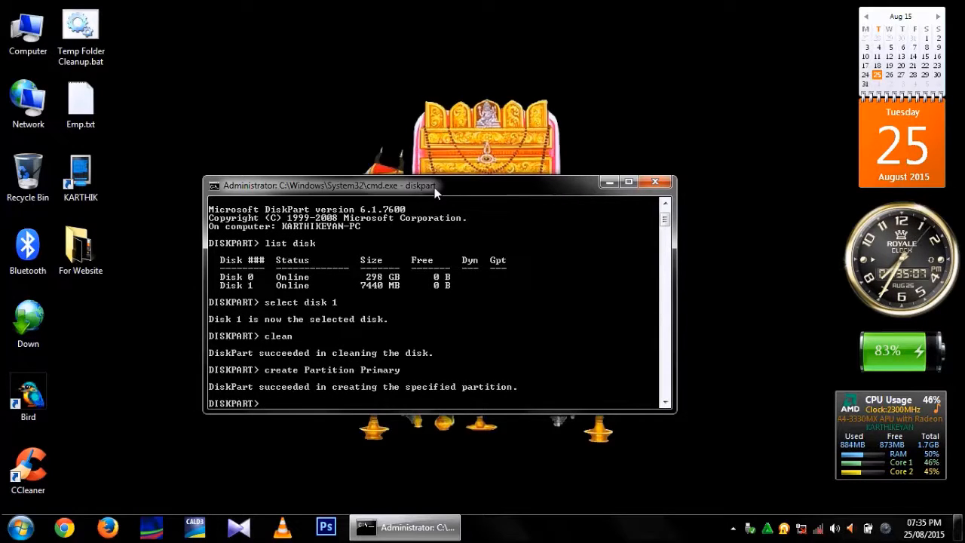
- Run 'format fs=fat32 quick' on the new partition until it reaches 100 percent
text(format)
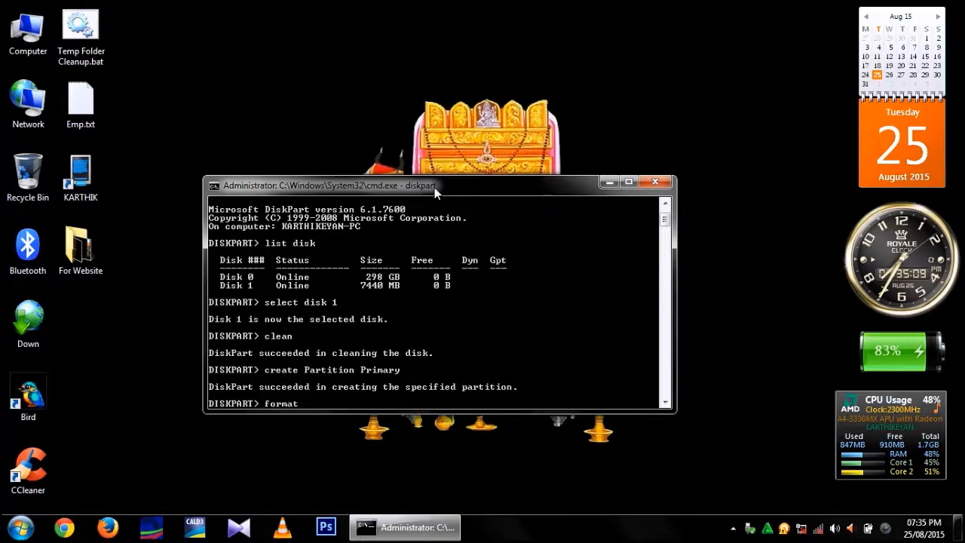
text(fs=)
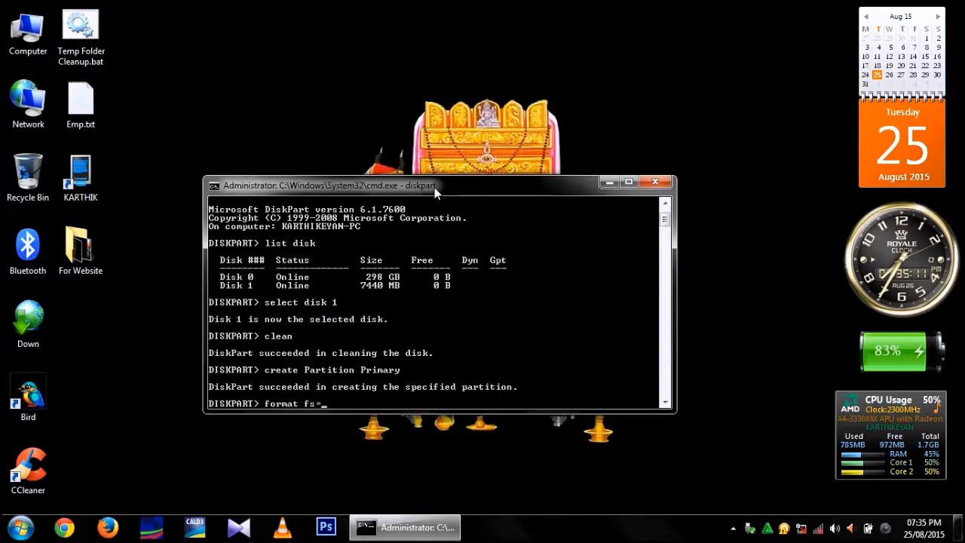
text(fat2)
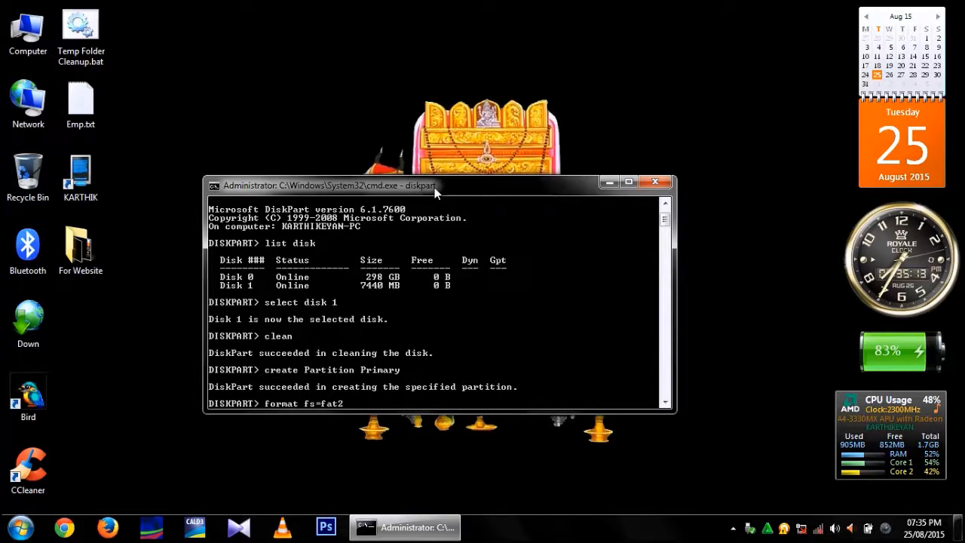
text(3)
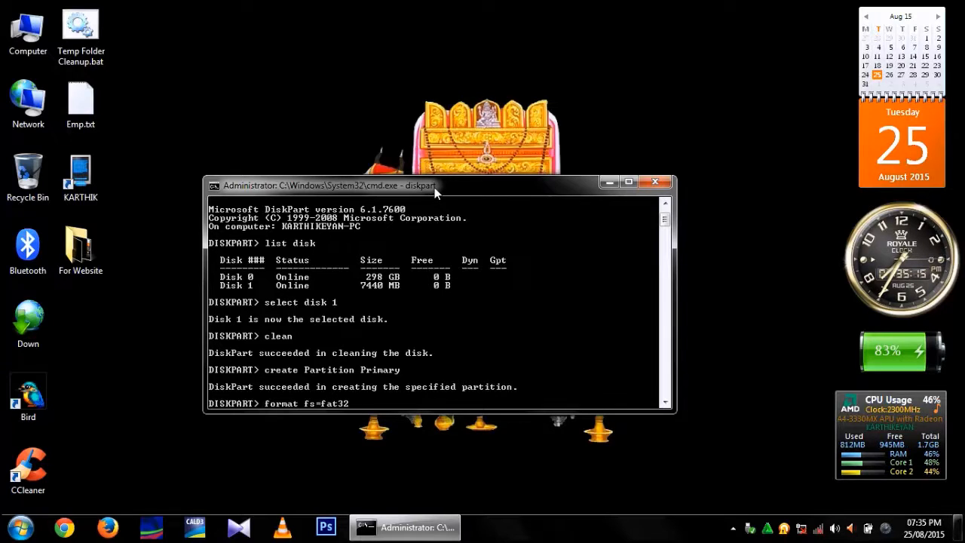
text(qui)
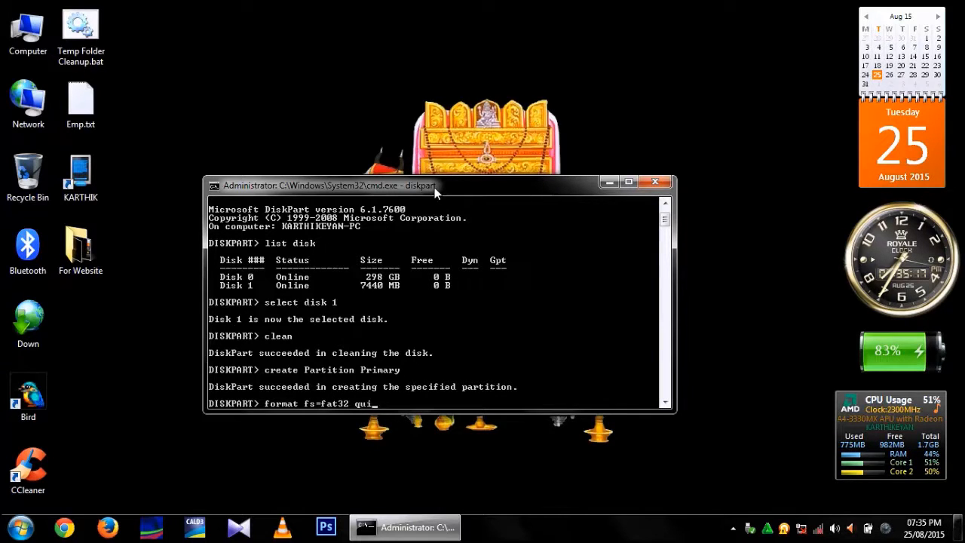
text(ck)
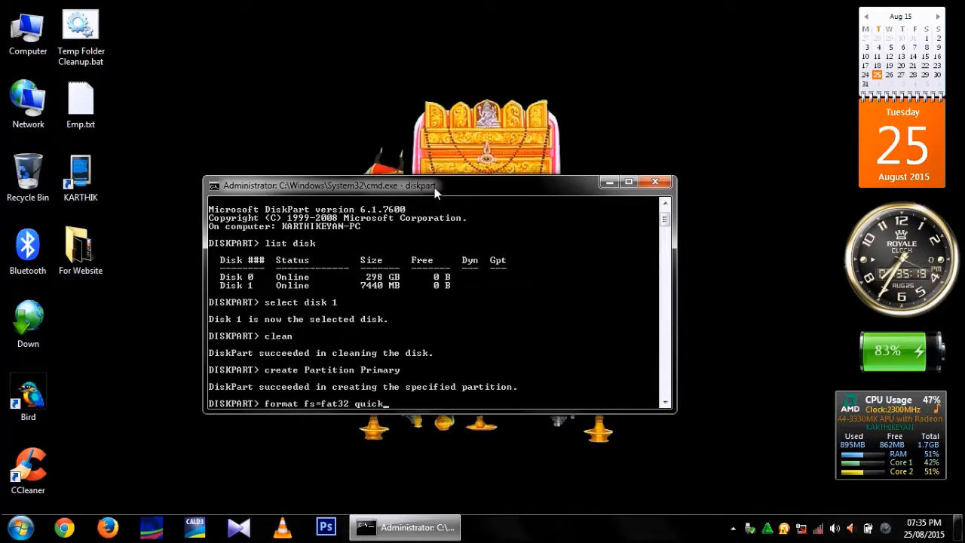
key(Return)
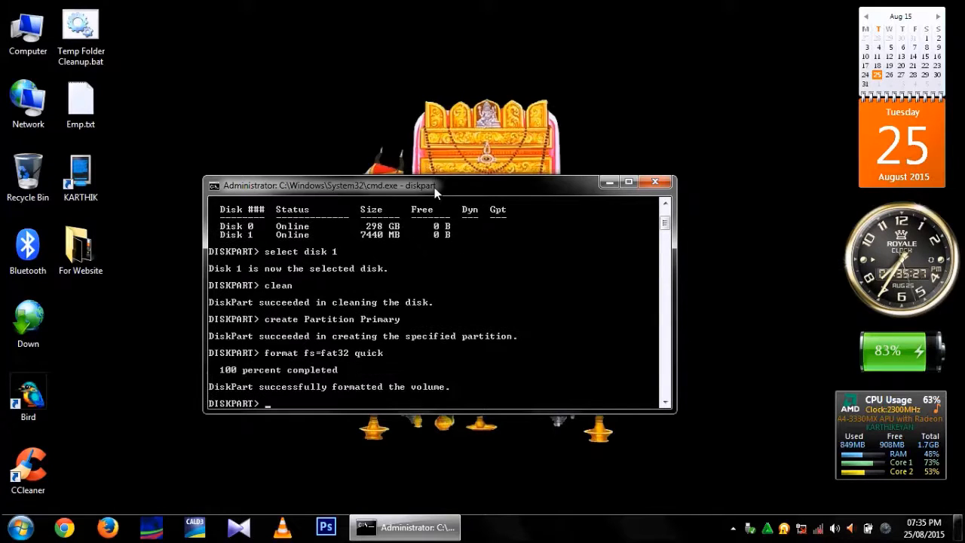
- Mark the partition active with 'active', then type exit to leave DiskPart
text(act)
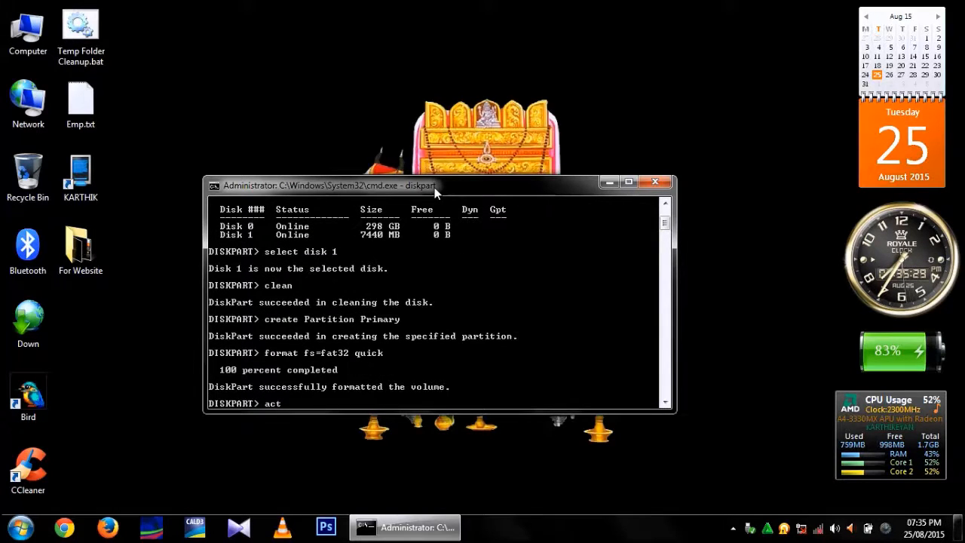
text(ive)
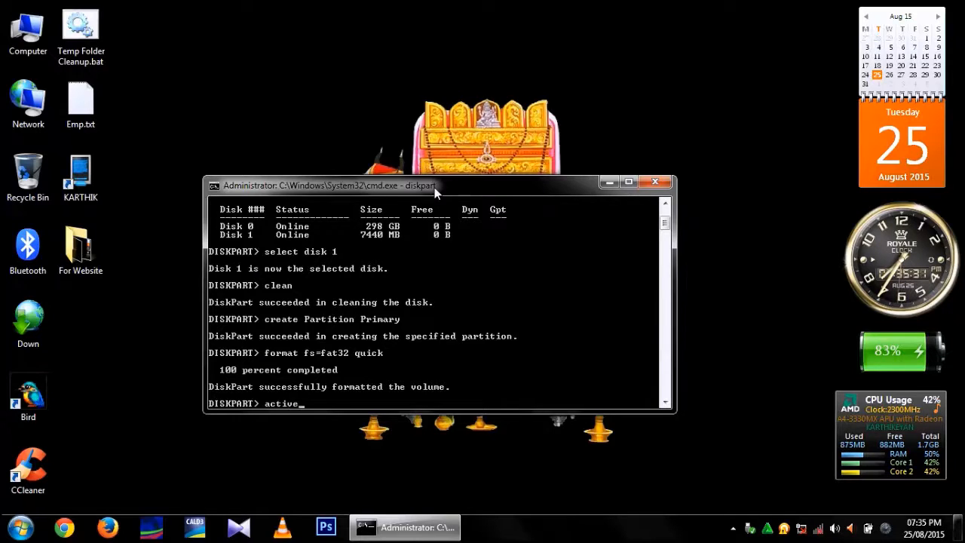
key(Return)
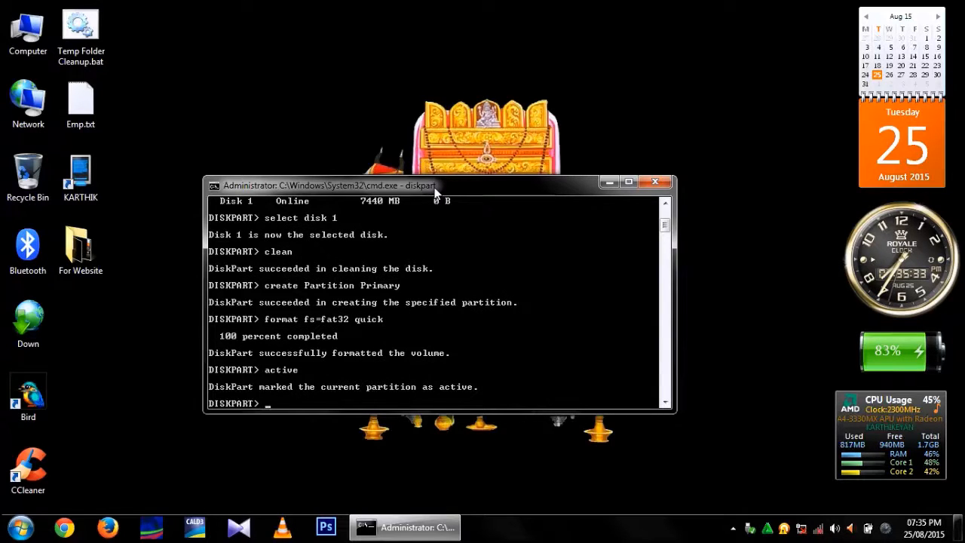
text(exit)
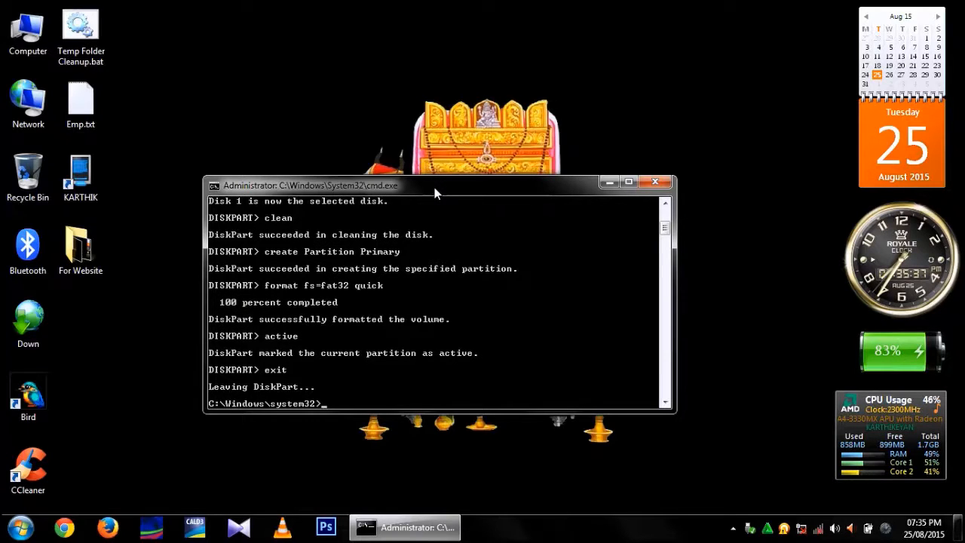
mouse_move(390, 276)
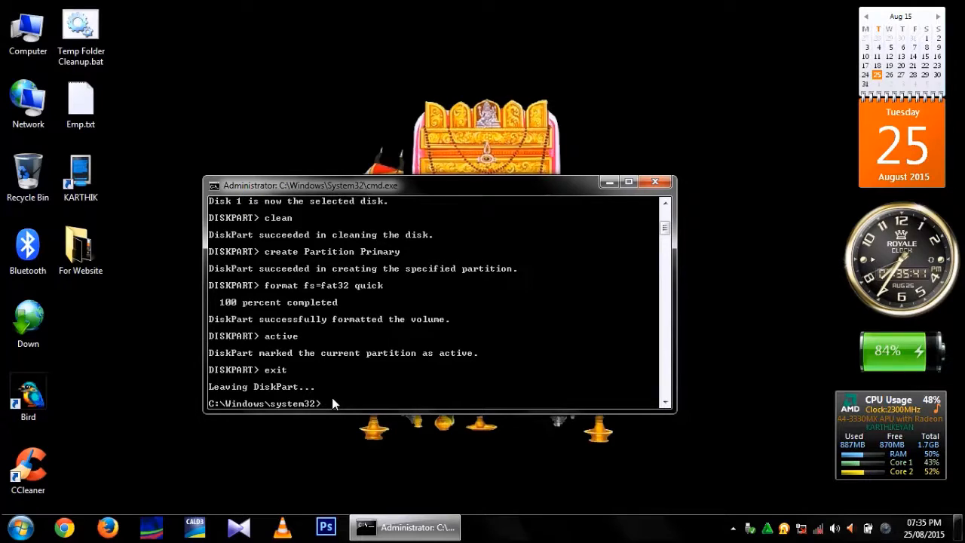
text(ex)
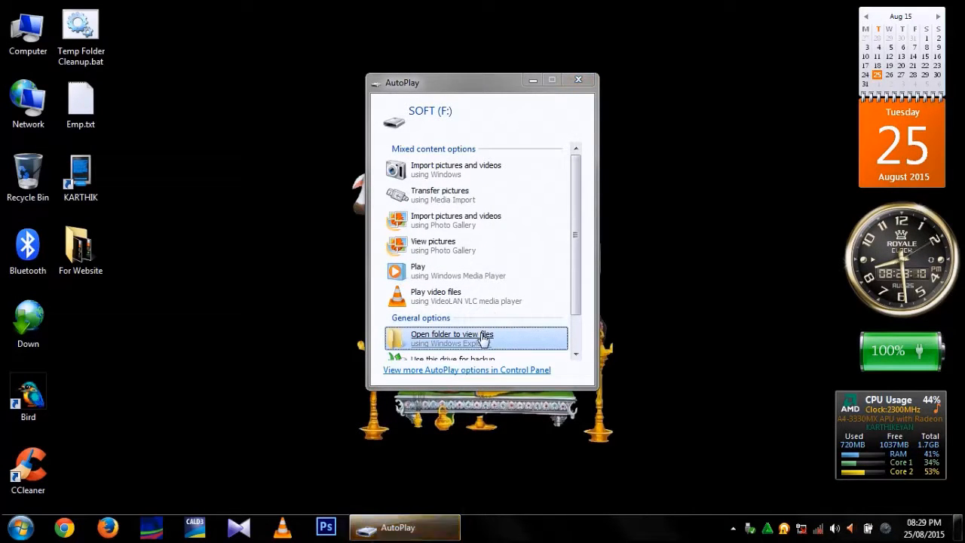
- View SOFT (F:) in Explorer as FAT32 with 6.41 GB free of 7.24 GB
click(452, 337)
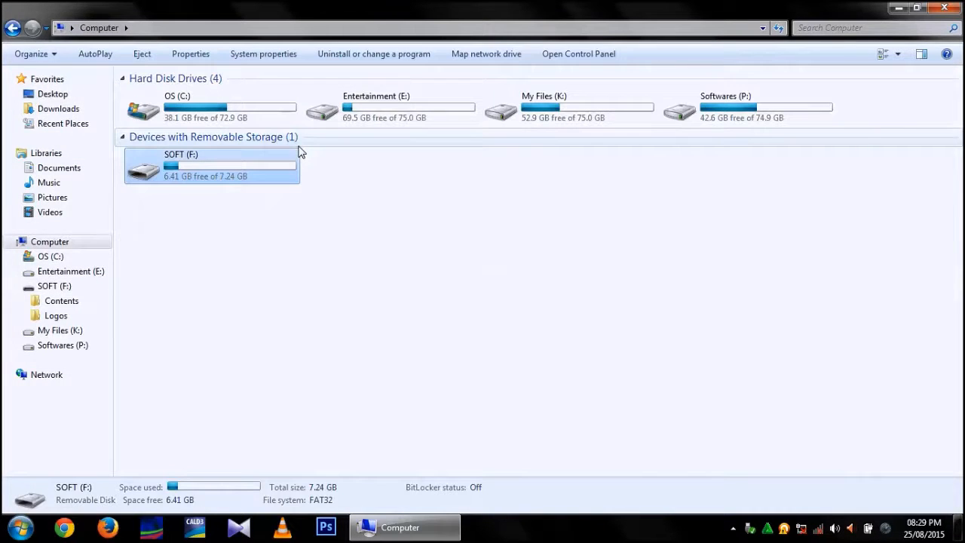
click(13, 527)
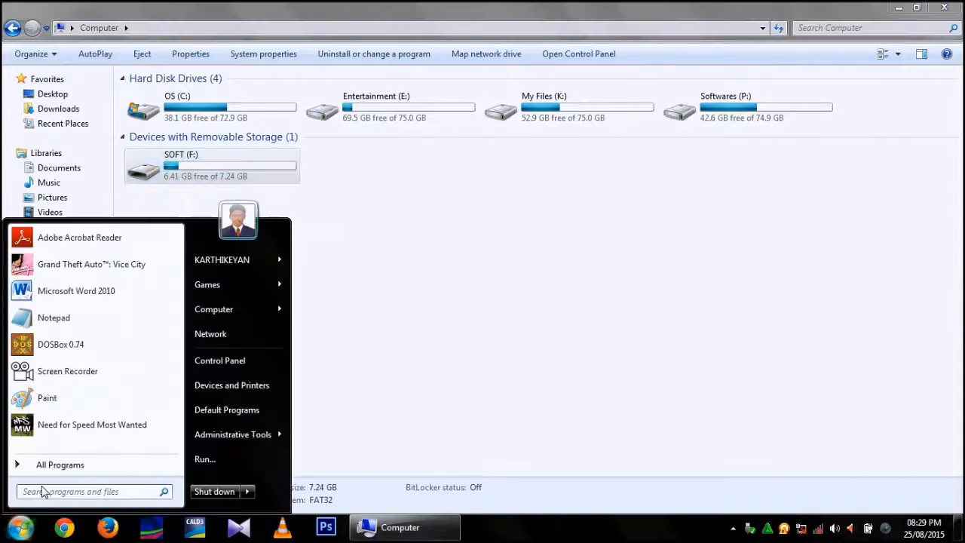
- Type cmd in the Start menu search and launch it as administrator
click(90, 491)
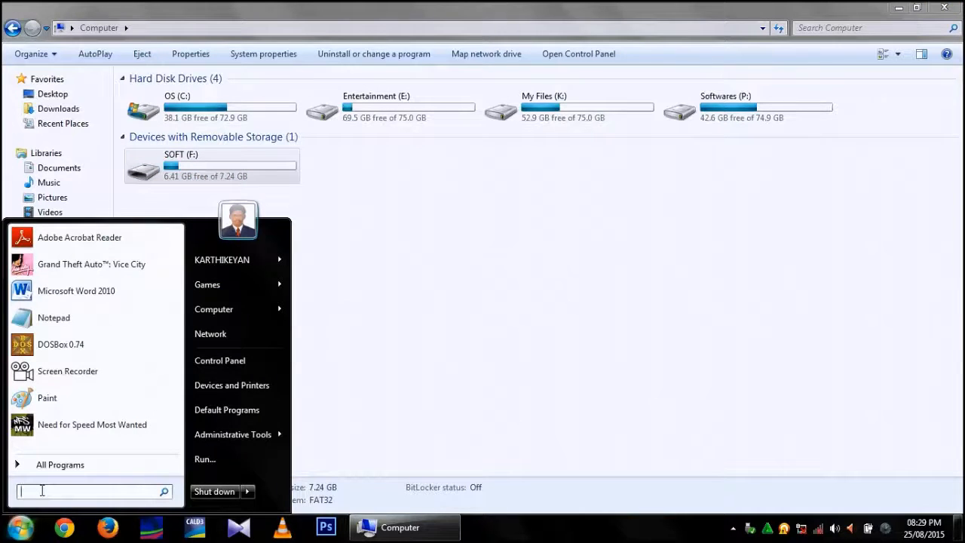
text(cmd)
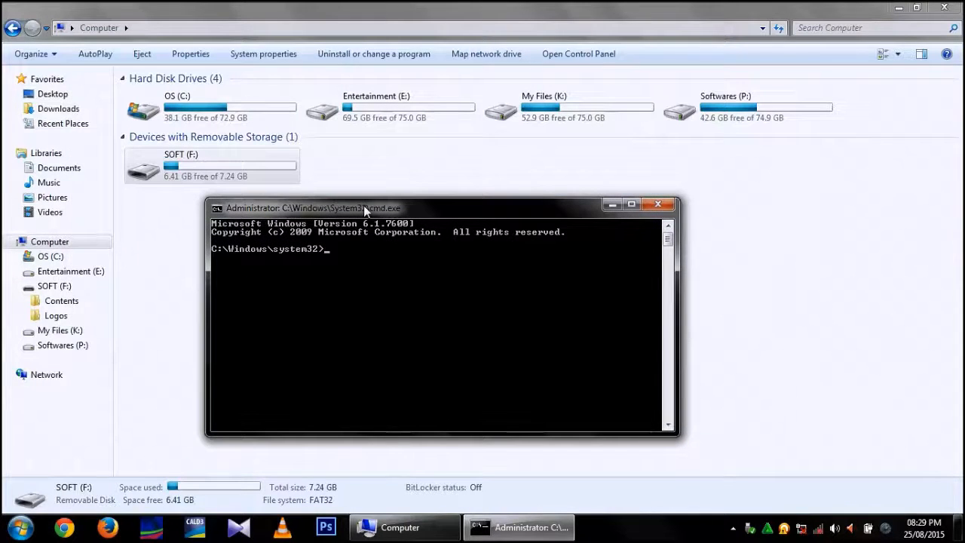
- Begin typing the format command for drive F:, entering the /fs option
text(f)
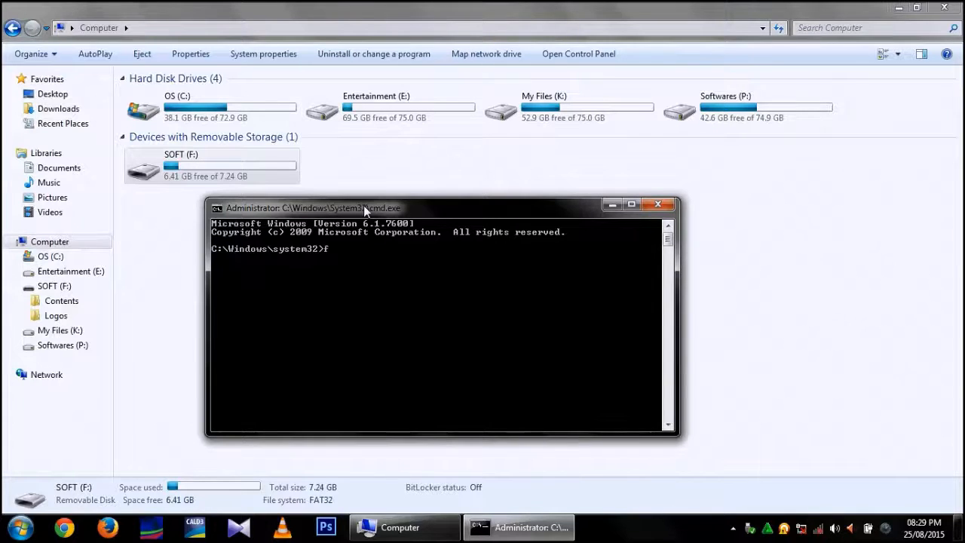
text(ormat)
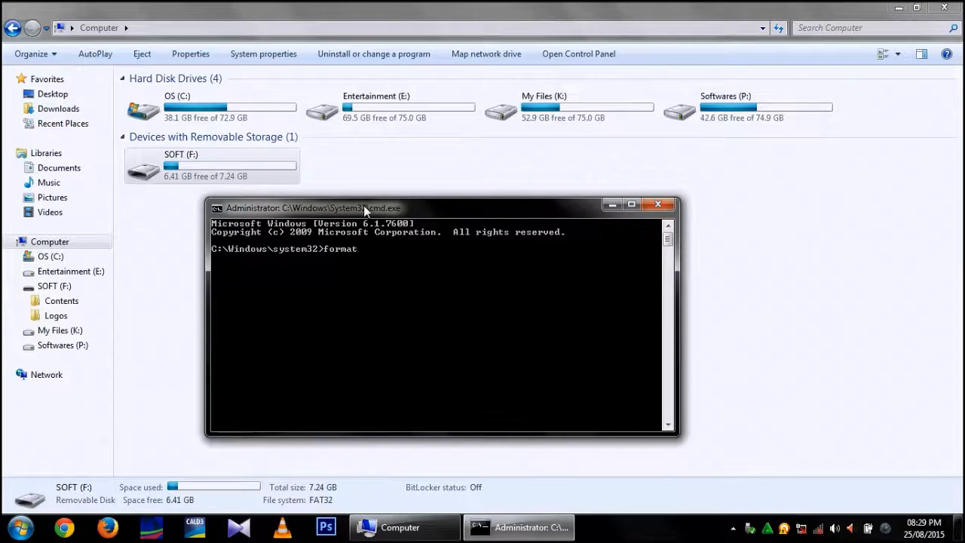
text(f)
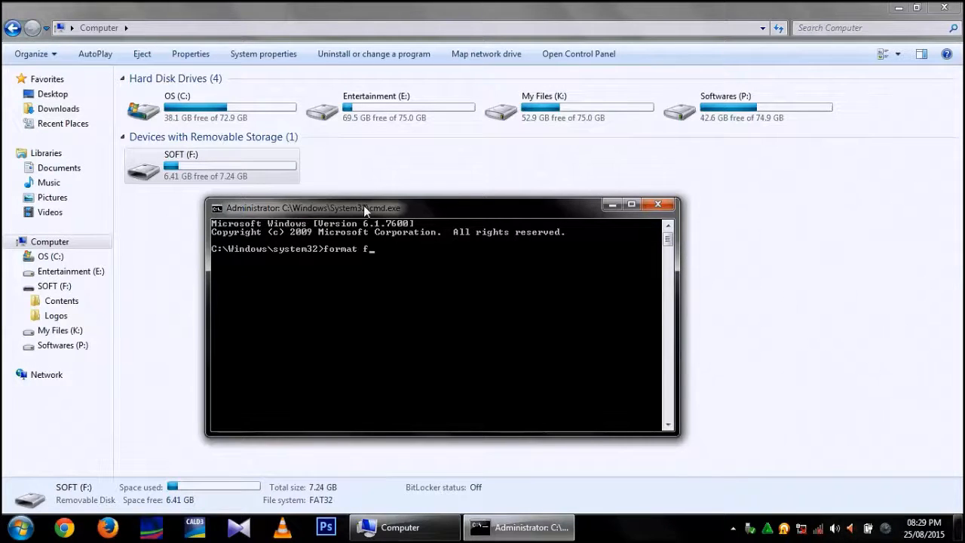
text(:)
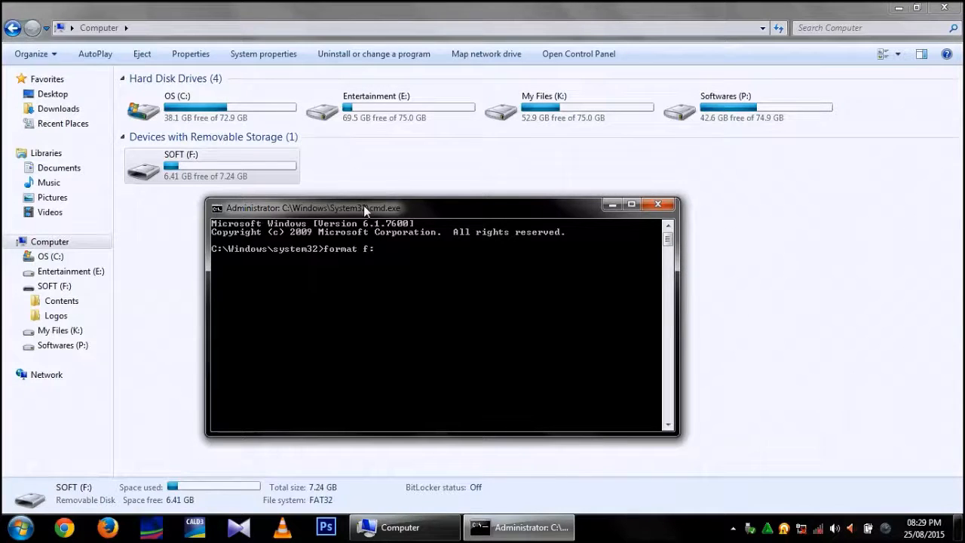
text(/fs)
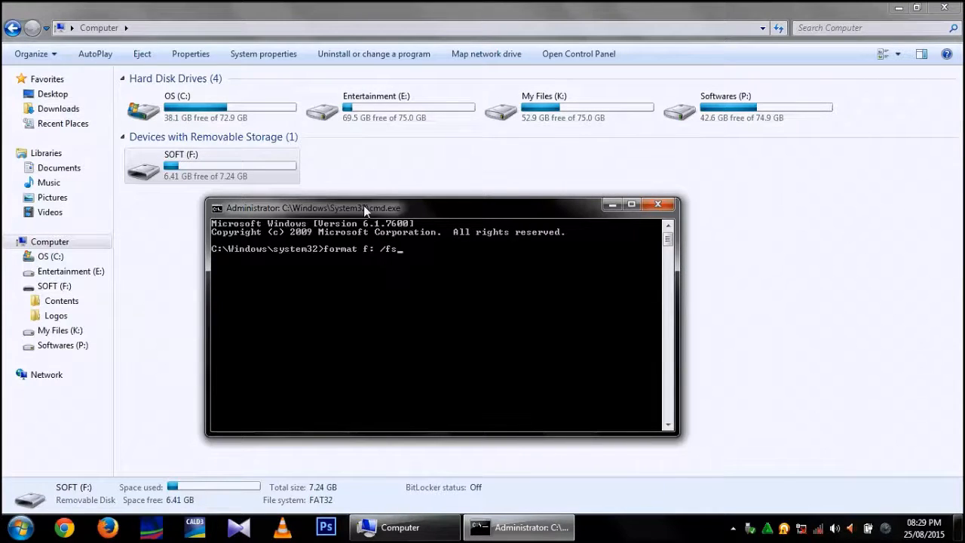
text(:)
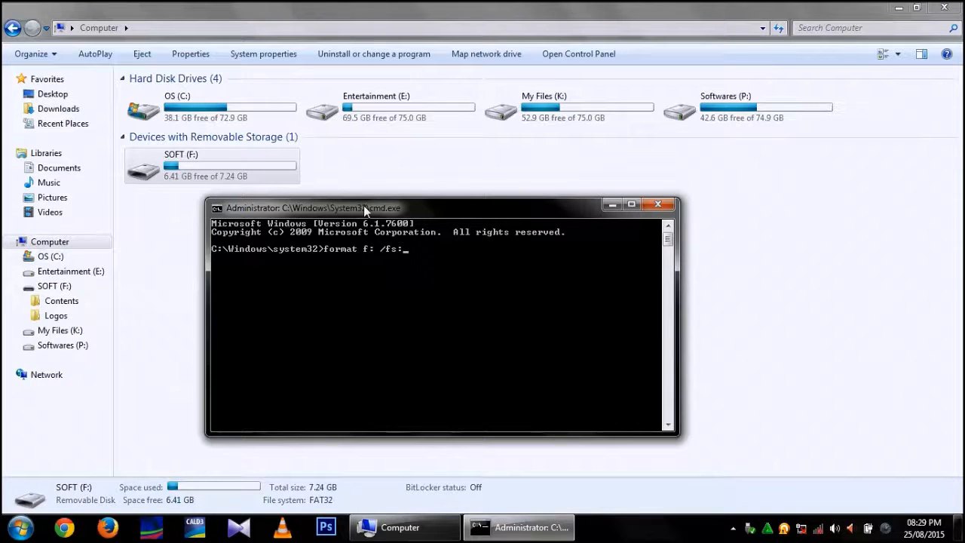
text(ntfs)
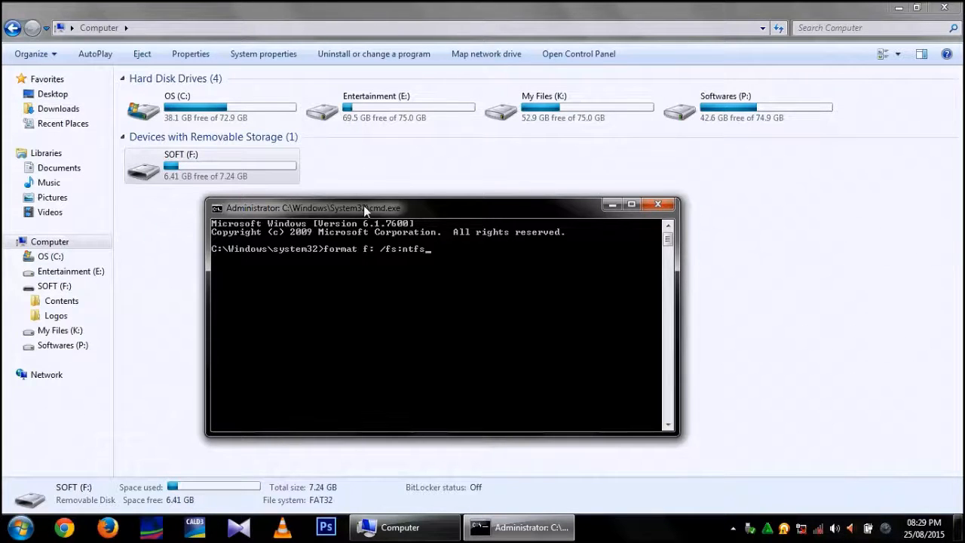
- Finish with 'fat32 /q /v:DISK' and run the quick format of F:
text(fat)
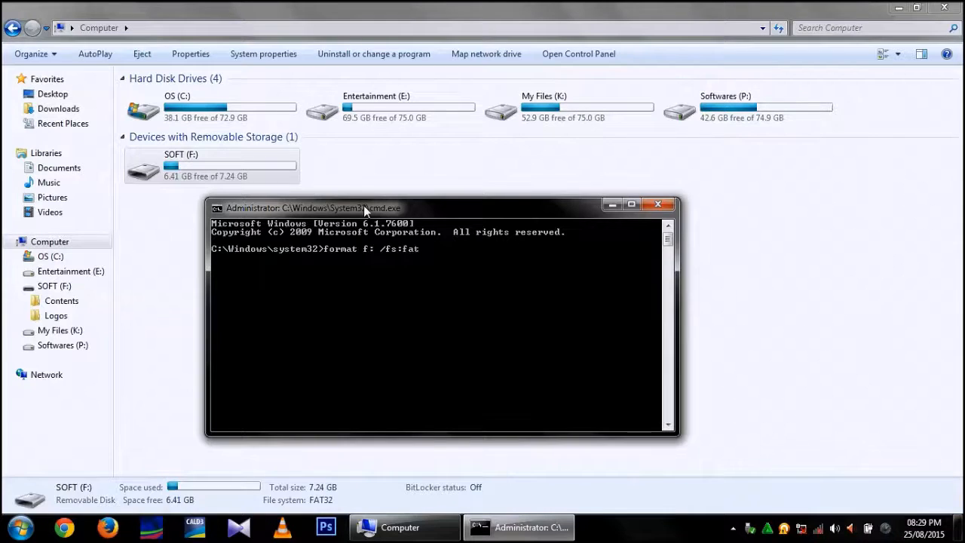
key(Backspace)
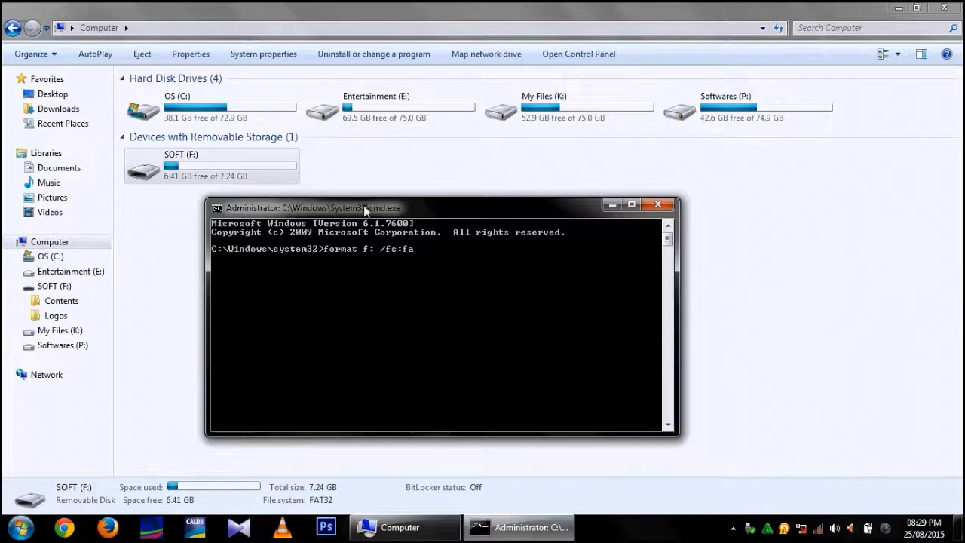
text(t32 /)
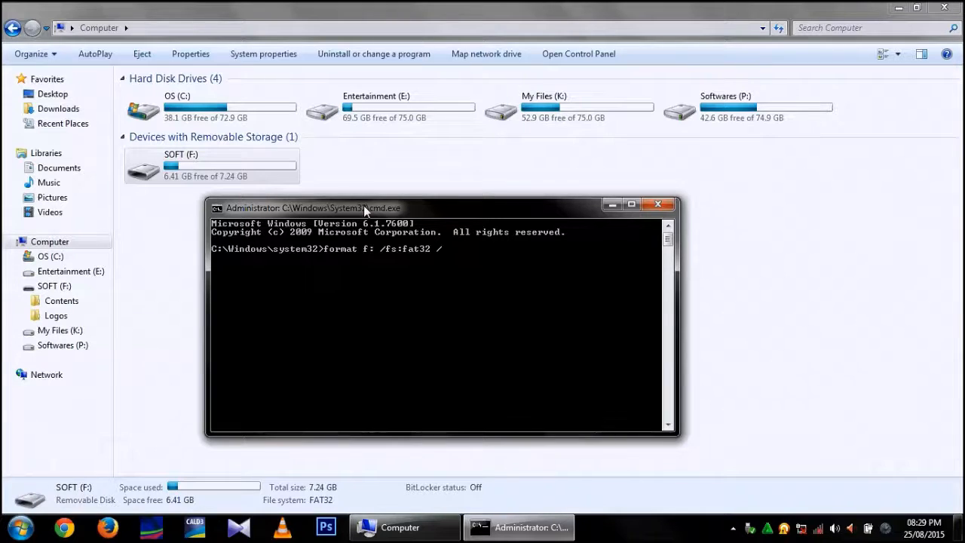
text(q)
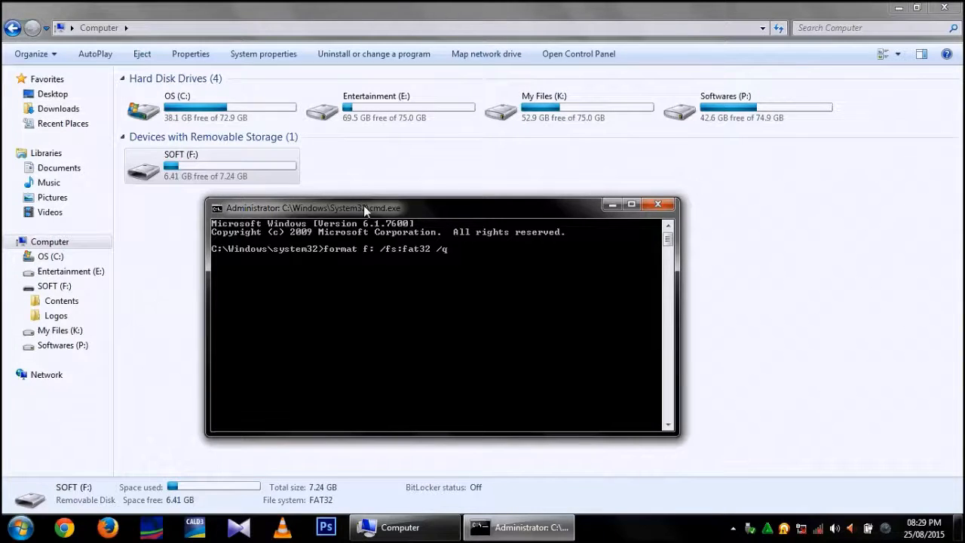
text(/v:)
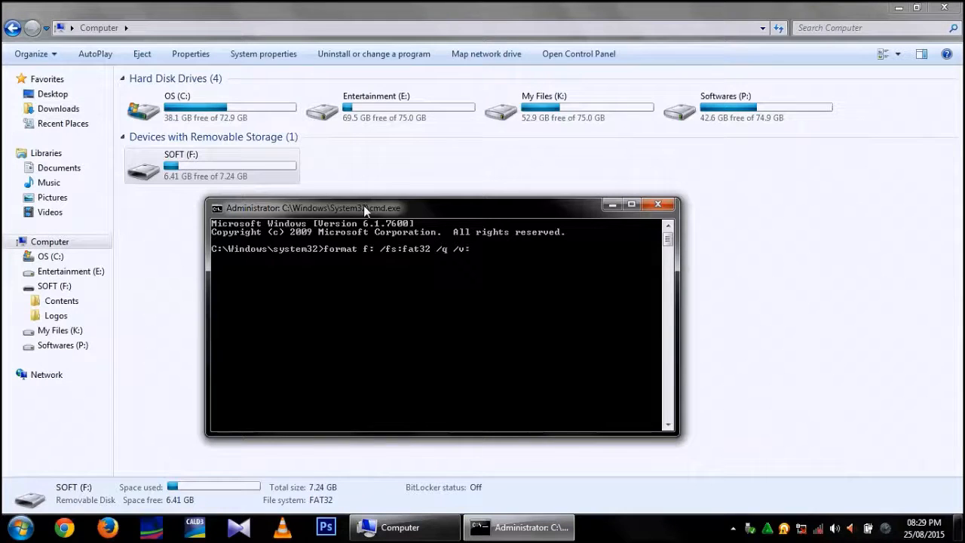
text(DI)
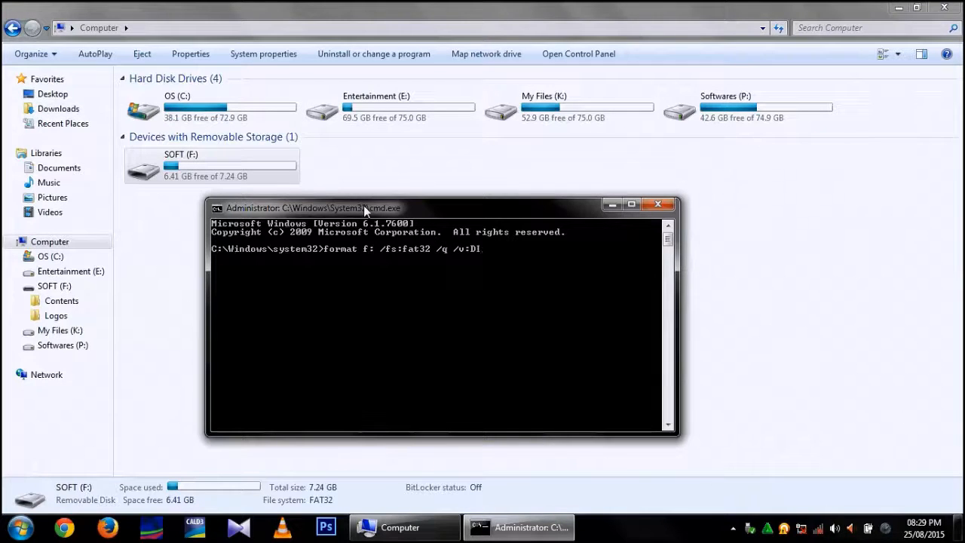
text(SK)
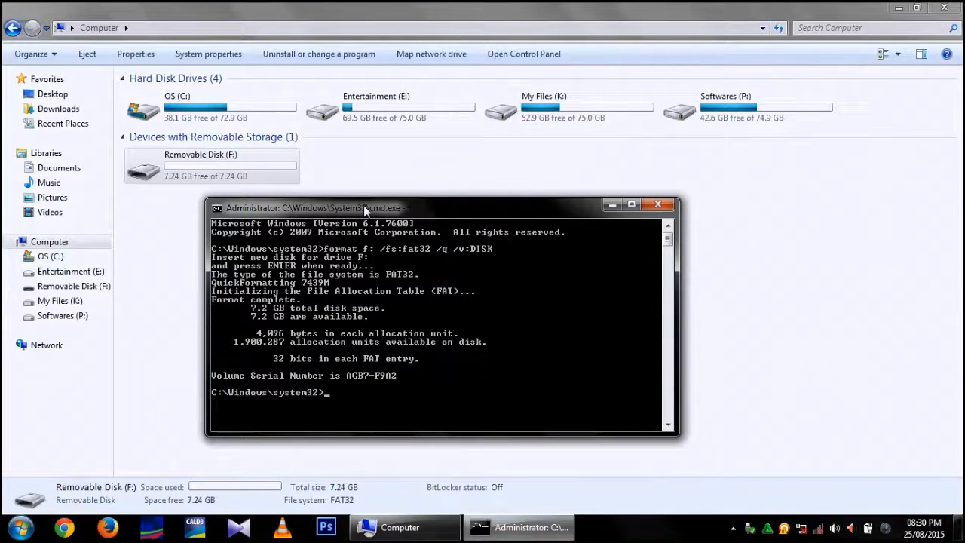
mouse_move(623, 174)
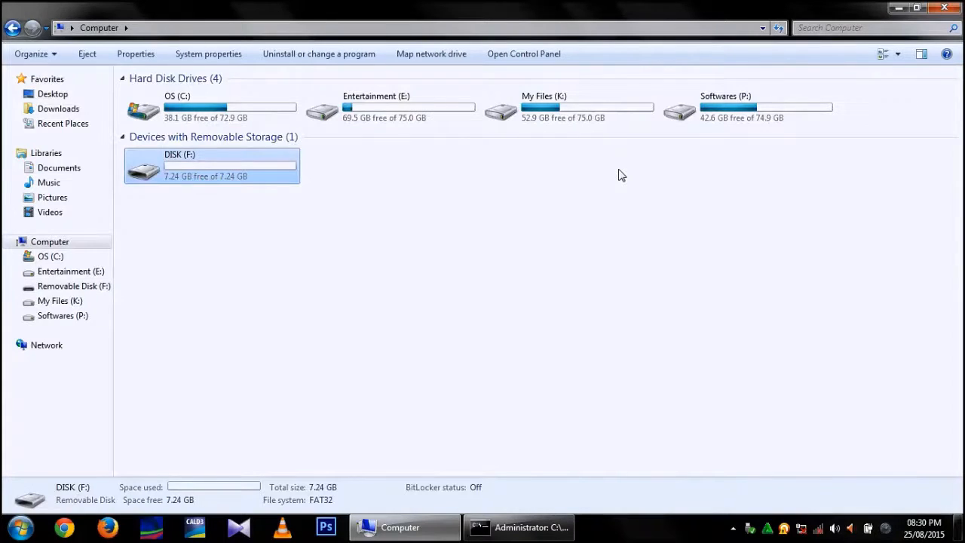
mouse_move(233, 215)
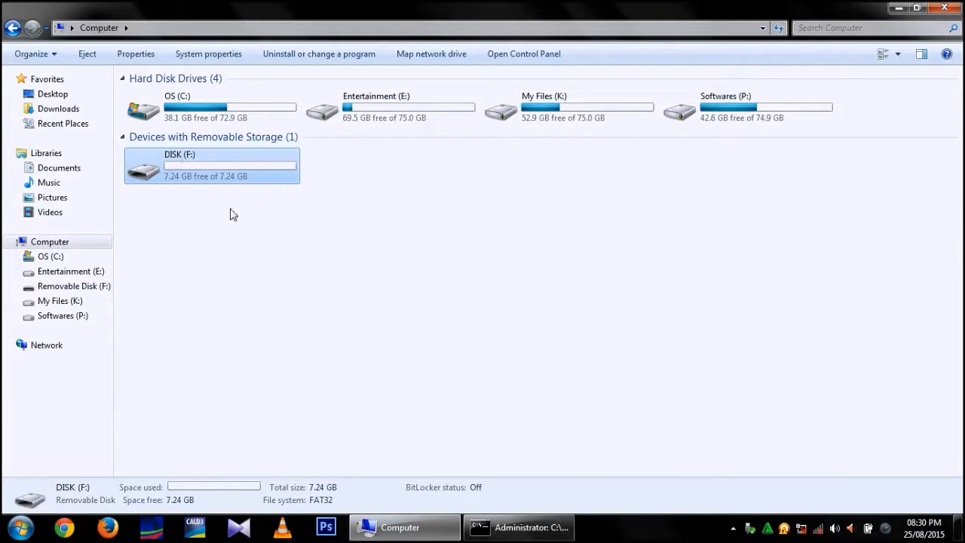
mouse_move(441, 509)
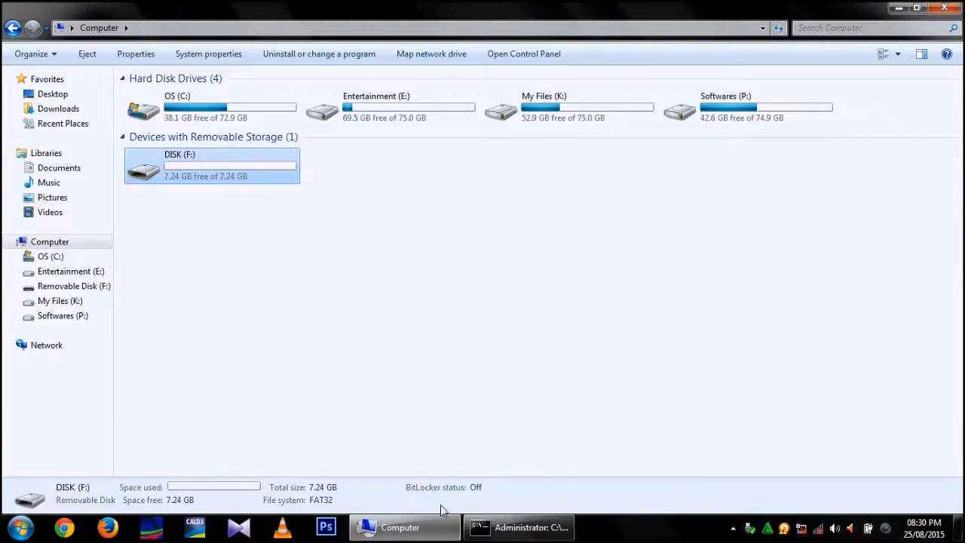
- Confirm DISK (F:) is FAT32 with 7.24 GB free, then type exit in cmd
click(519, 527)
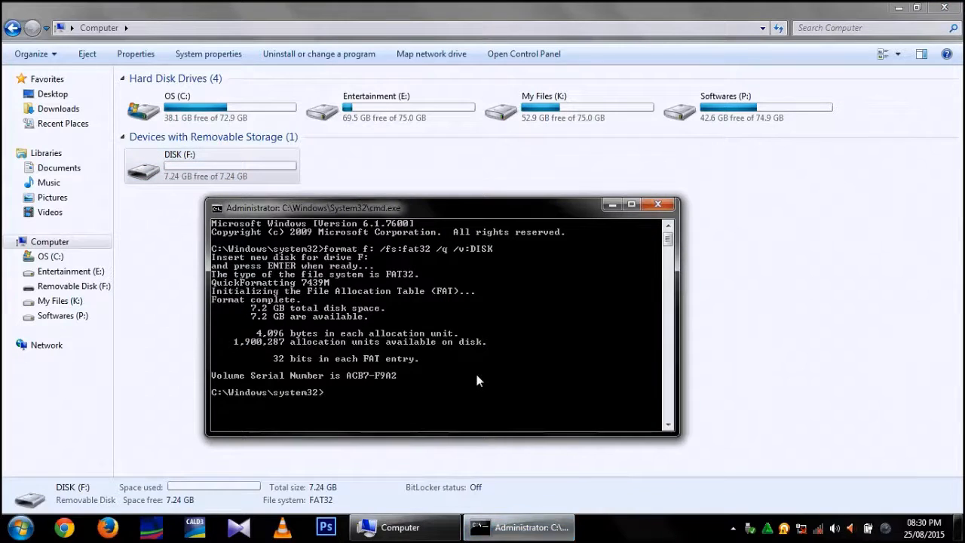
text(exit)
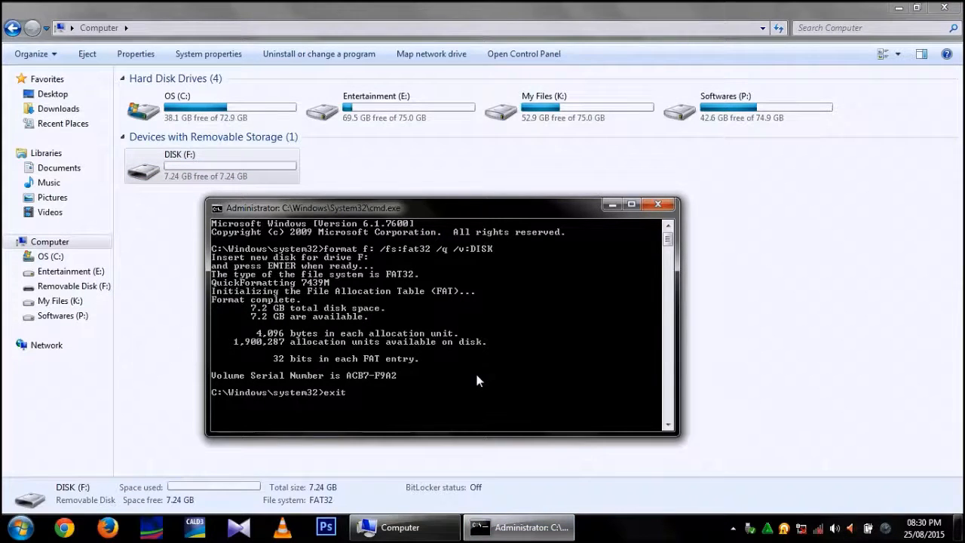